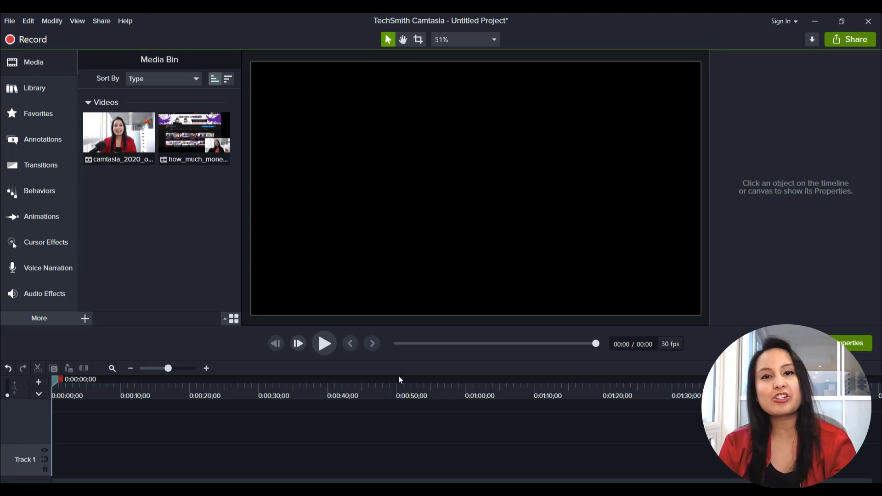
mouse_move(133, 303)
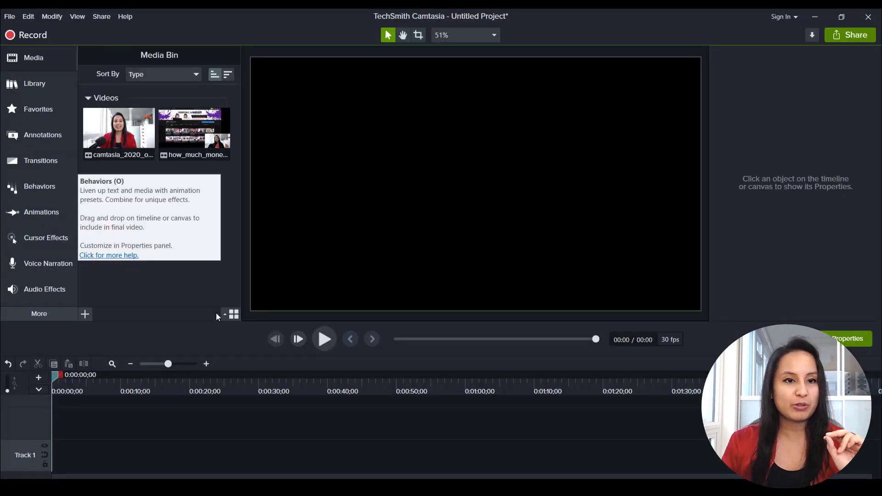
Step: Place the how_much_money_our_youtube_channel_makes_2020 recording onto Track 1
click(194, 128)
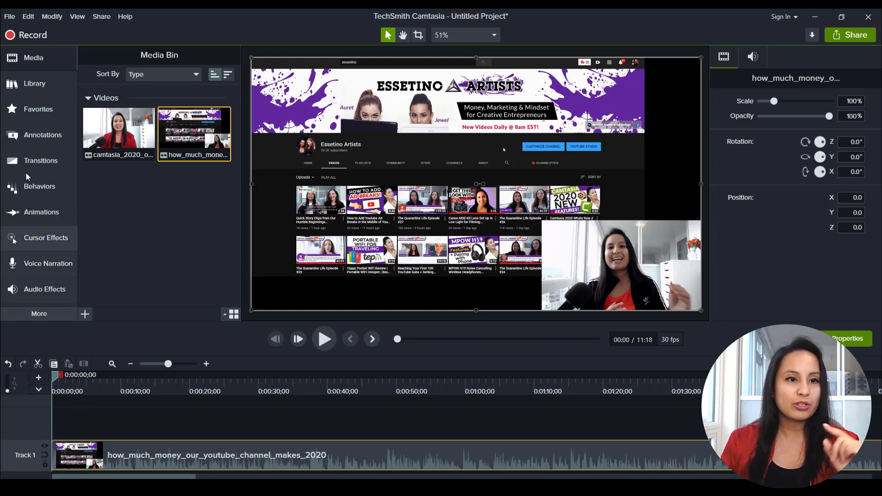
mouse_move(34, 83)
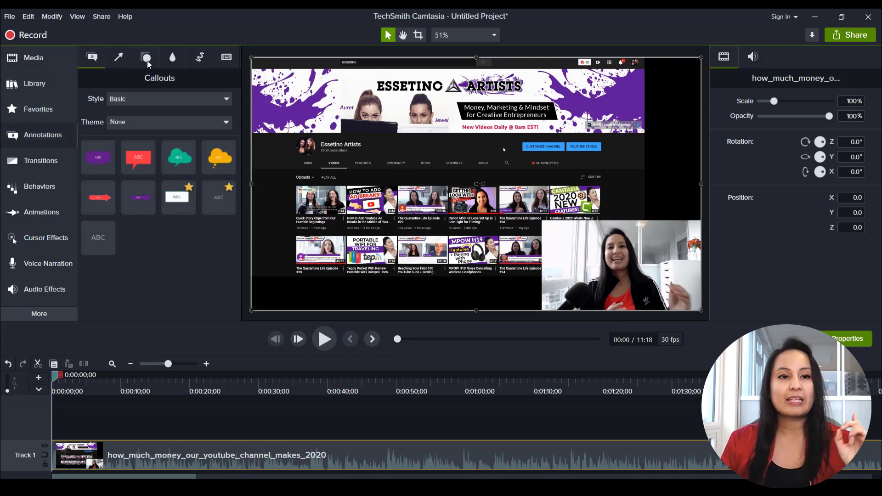
Step: Add a white ellipse from Shapes to Track 2, moved and resized into a circle framing the webcam face
click(146, 57)
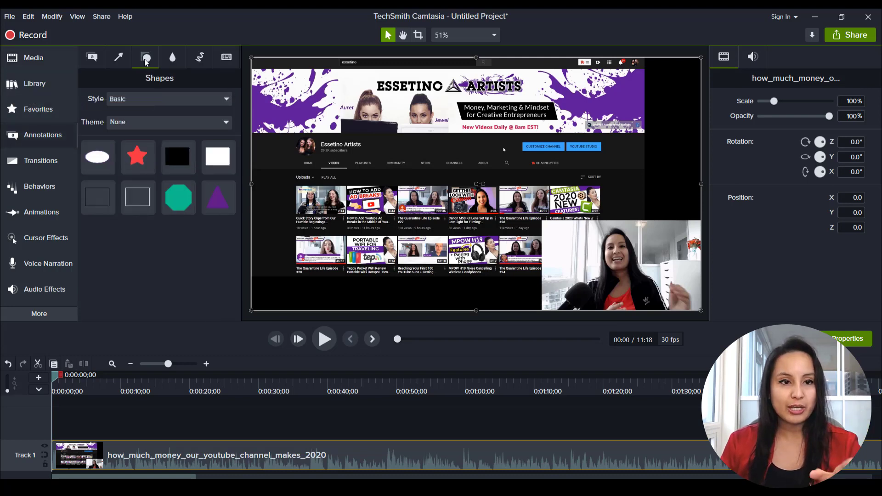
click(96, 157)
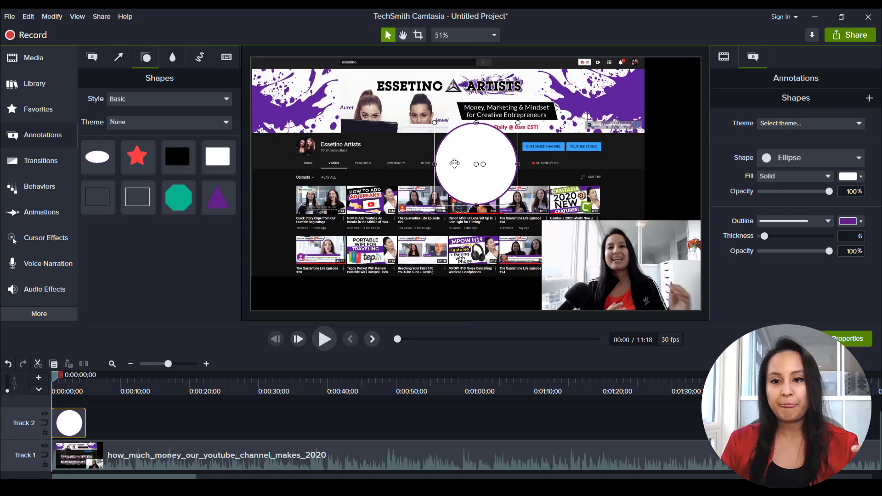
drag(476, 163, 616, 269)
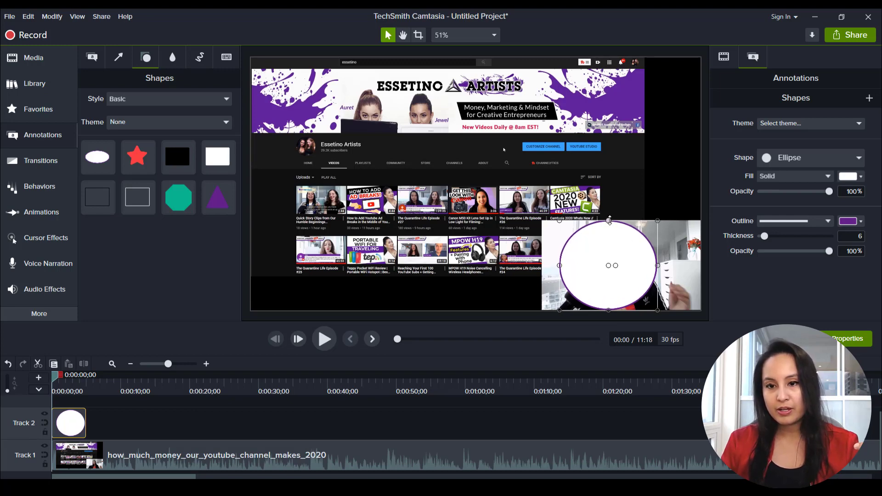
drag(613, 264, 608, 271)
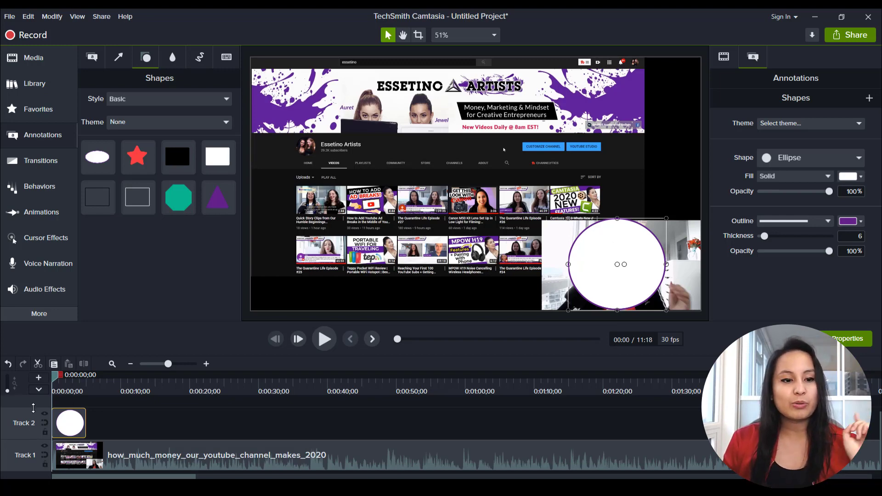
mouse_move(44, 414)
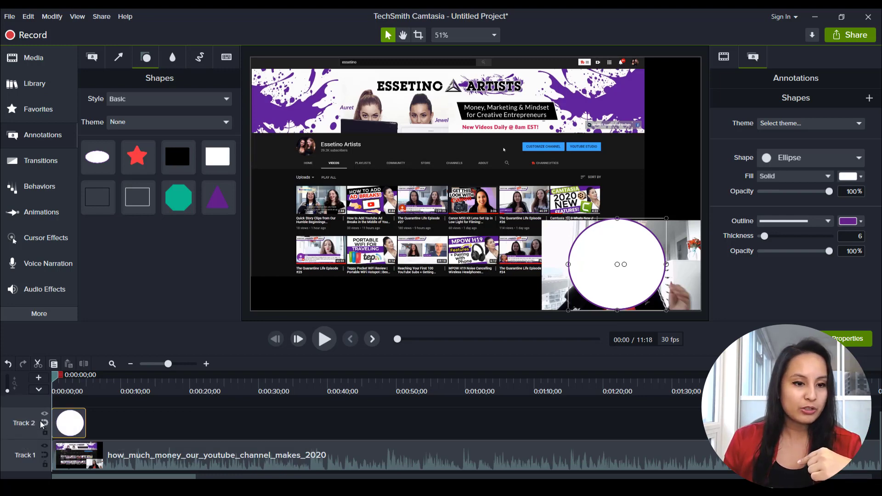
mouse_move(45, 416)
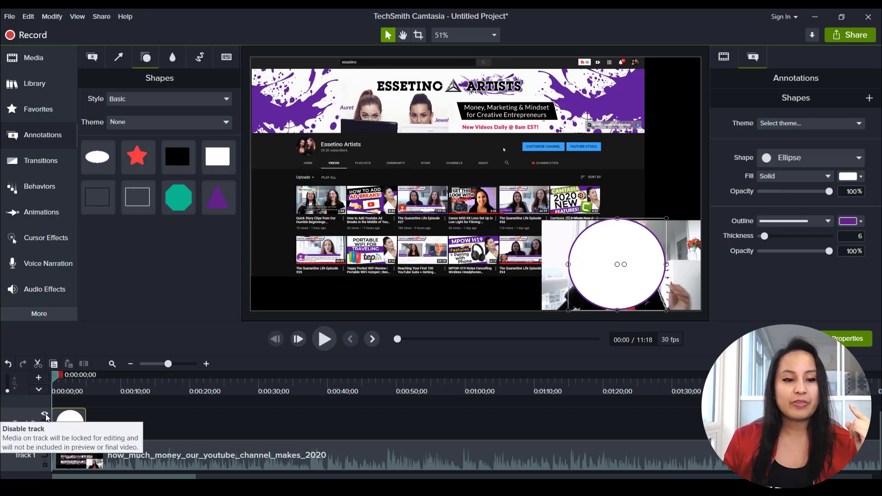
Step: Set Track 2's Track Matte Mode to Alpha so only the face shows inside the circle on black
click(44, 414)
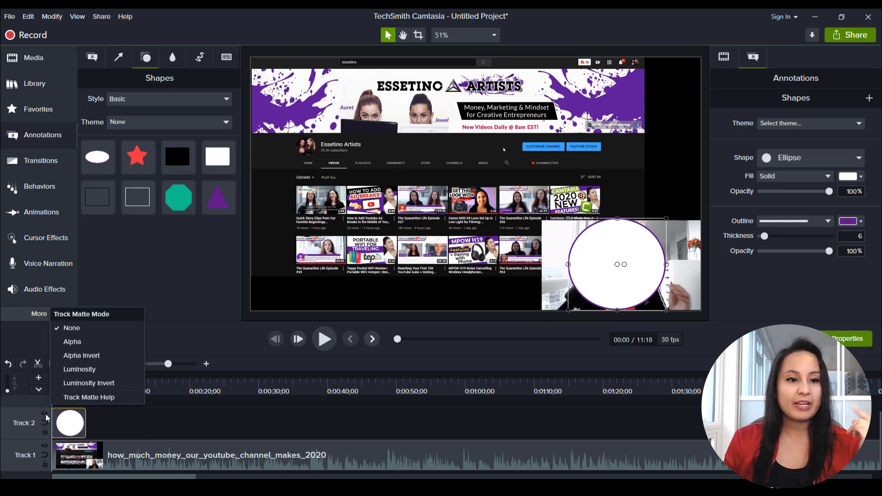
click(72, 341)
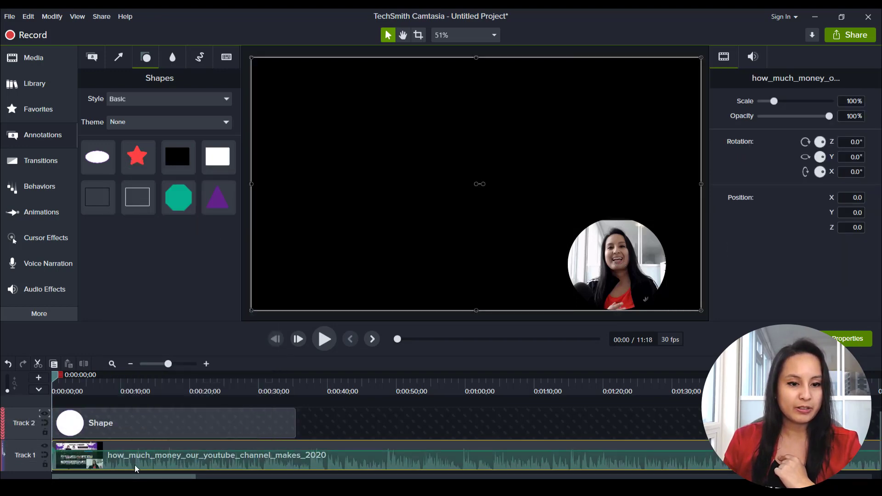
click(324, 339)
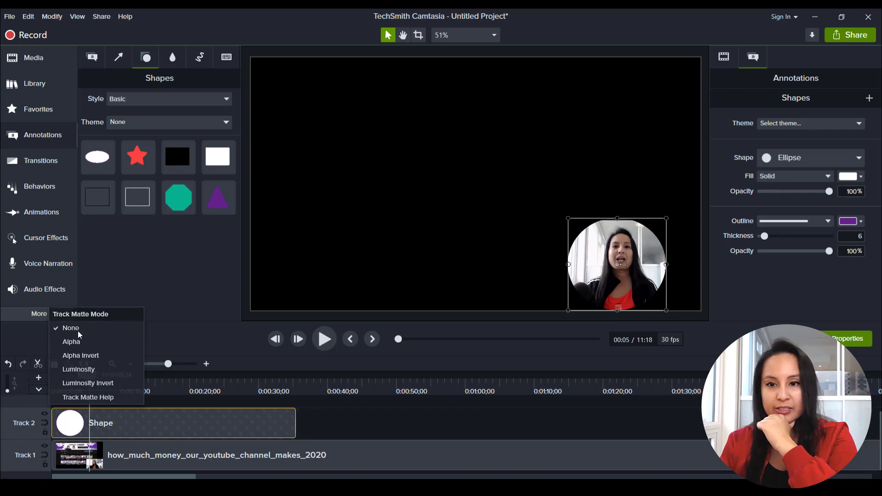
Step: Return Track Matte Mode to None and remove the circle shape from Track 2
click(71, 328)
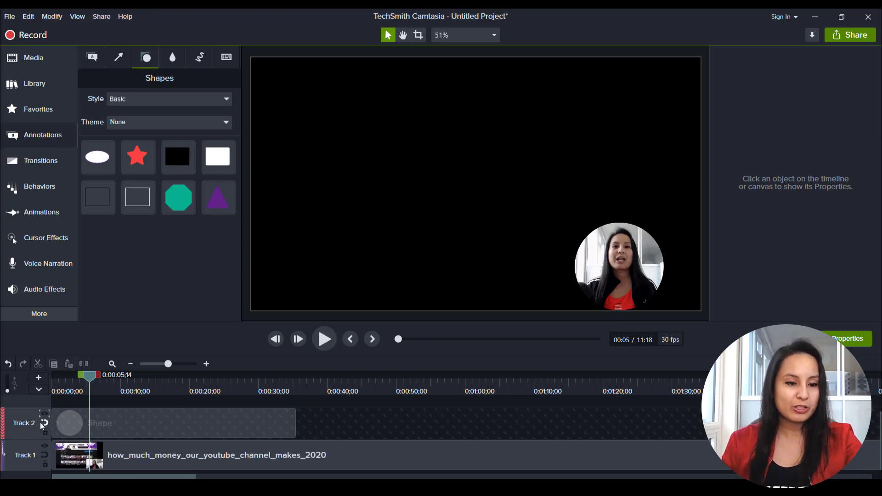
click(44, 422)
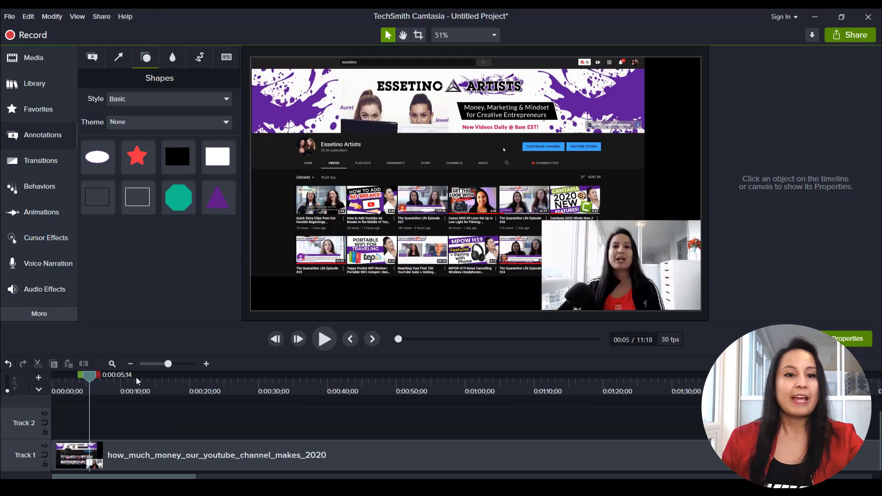
Step: Add a red star to Track 2, enlarged and positioned to cover the webcam face as an alpha matte
click(137, 156)
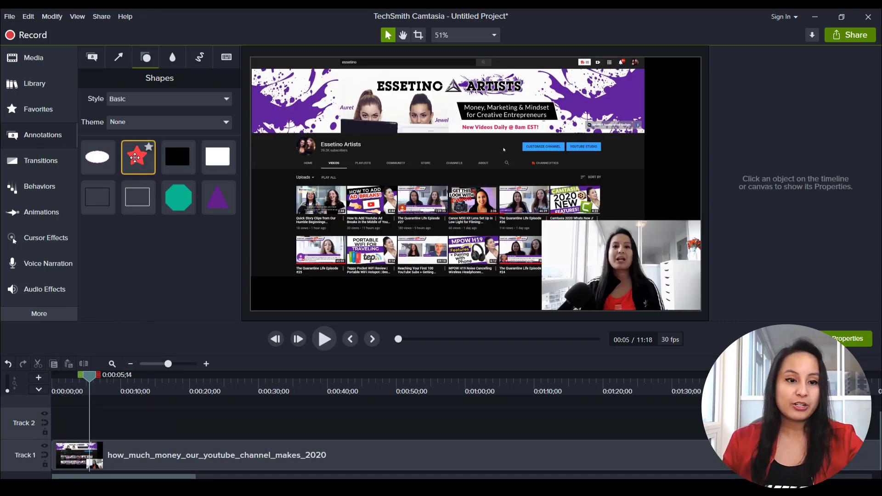
drag(138, 156, 85, 382)
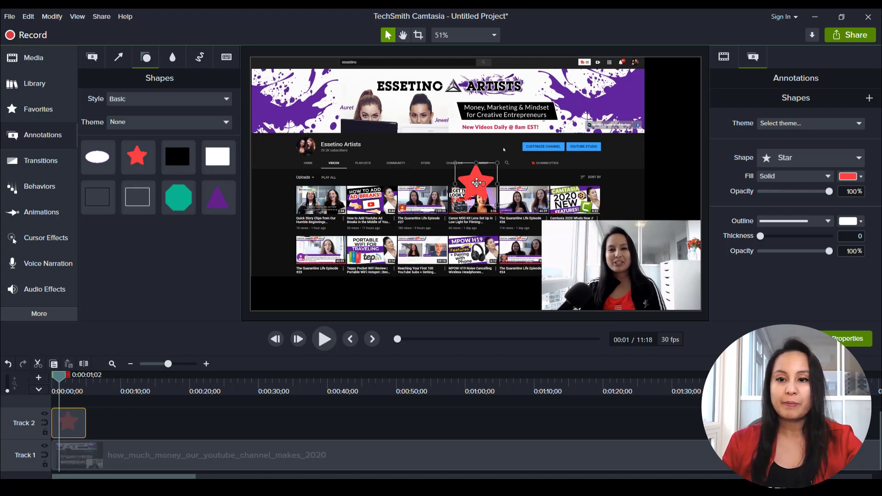
drag(475, 183, 615, 250)
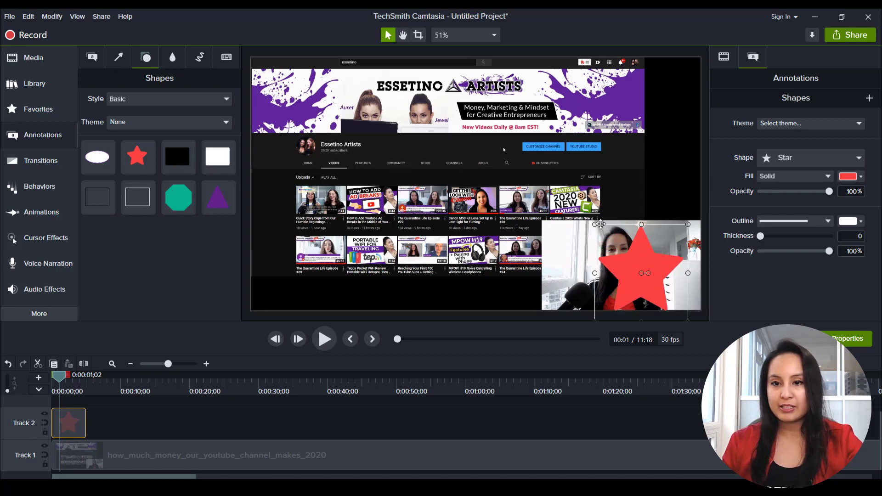
drag(645, 267, 632, 275)
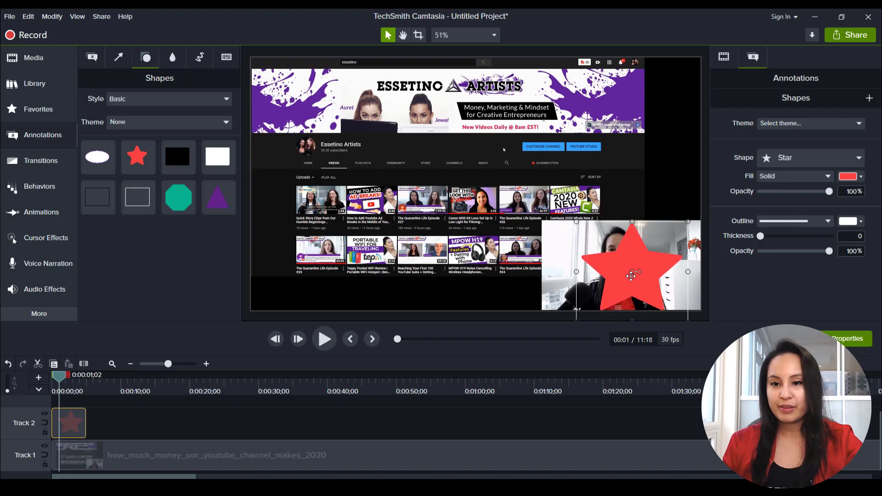
drag(632, 276, 617, 276)
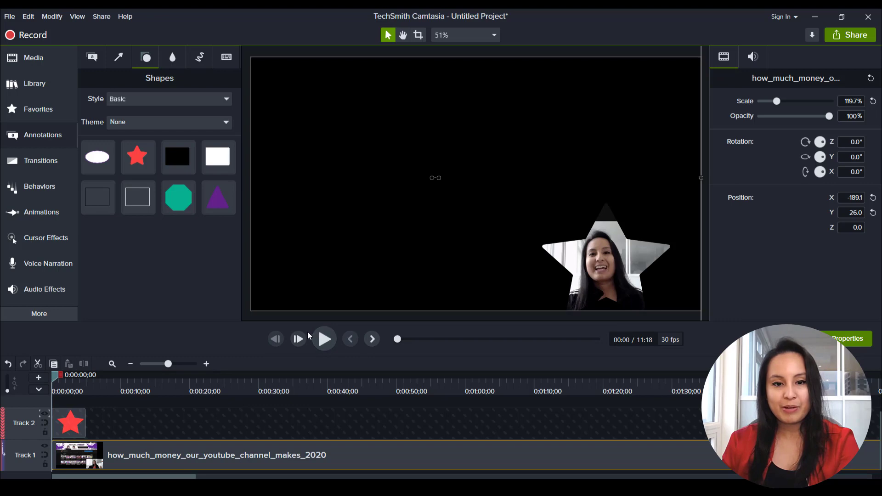
mouse_move(324, 339)
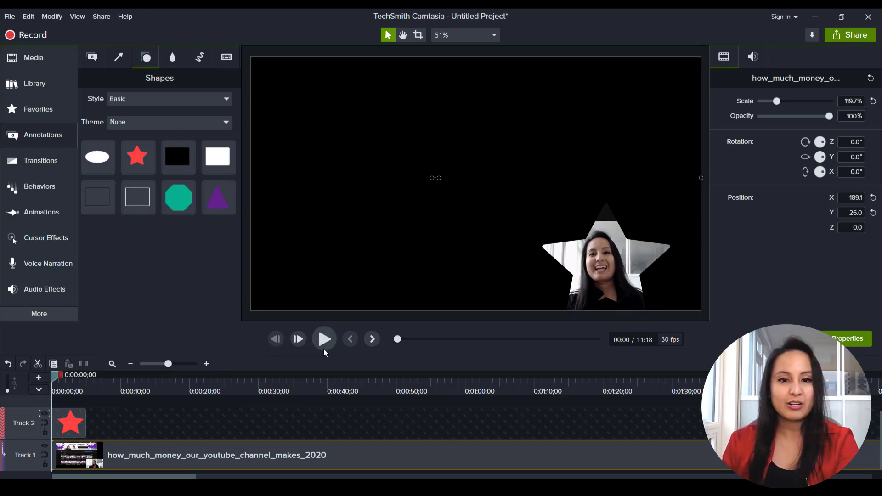
mouse_move(324, 339)
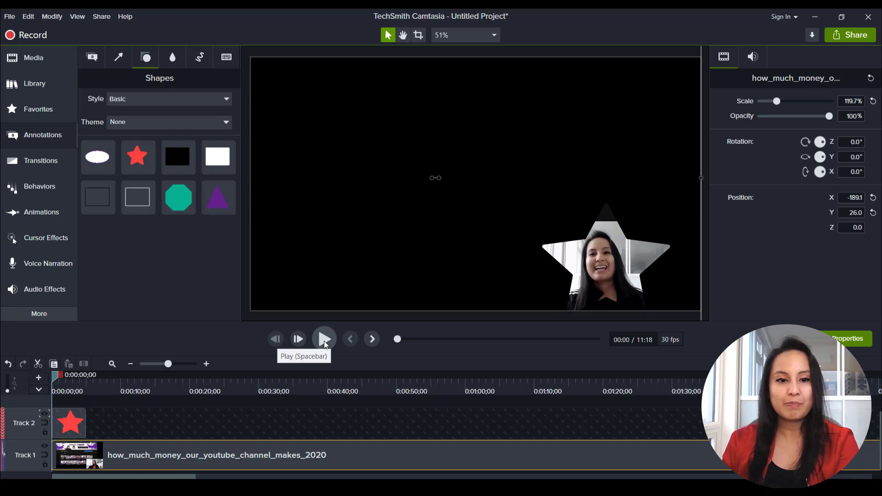
Step: Preview the star mask, reposition the webcam footage inside the star, replay, then remove the star from Track 2
click(324, 339)
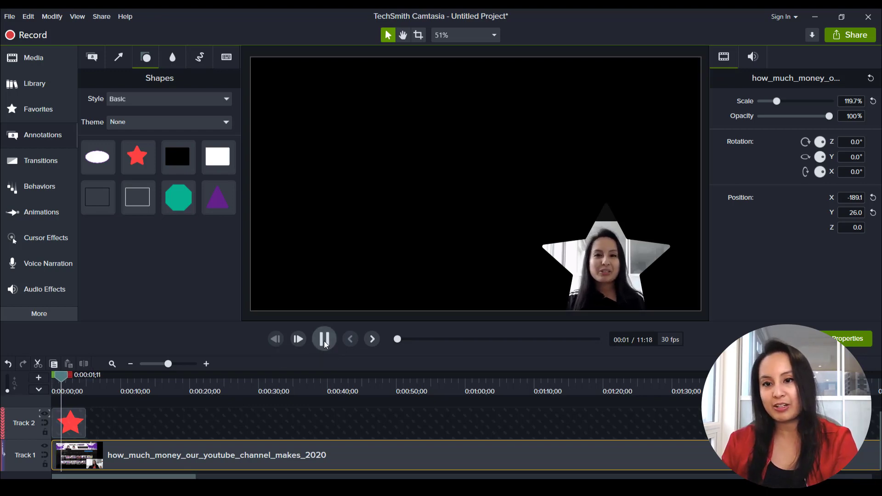
click(323, 338)
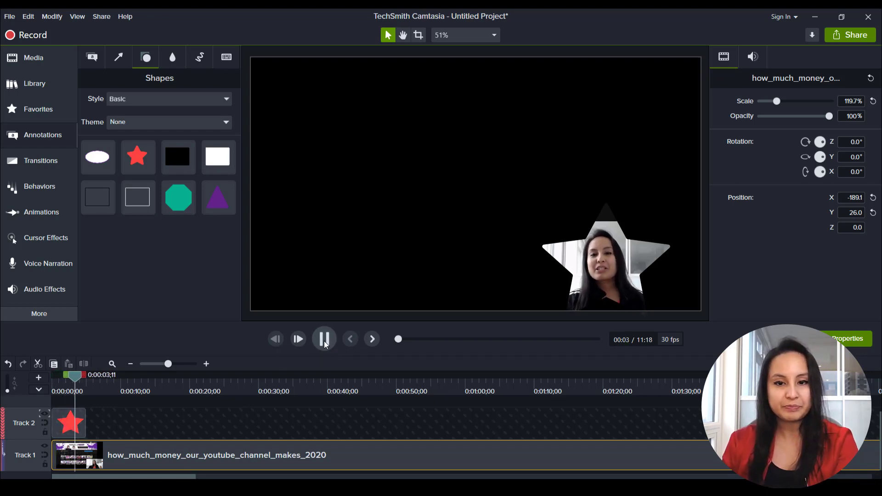
click(323, 338)
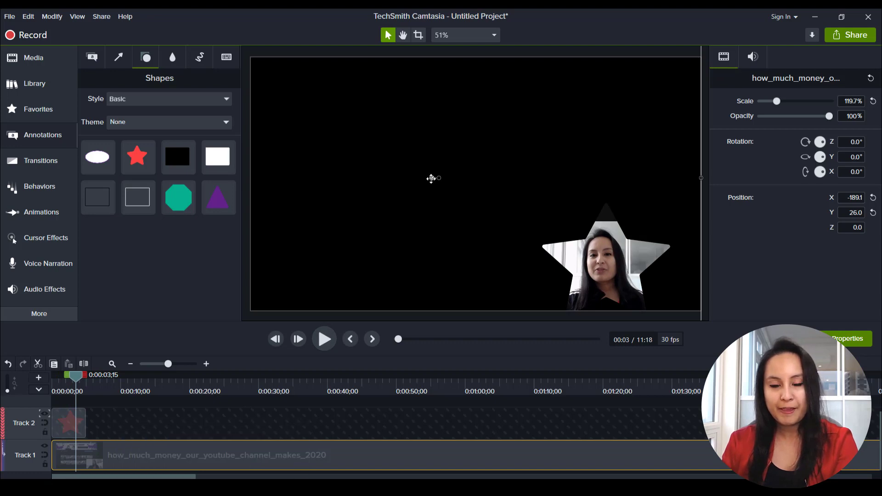
drag(430, 178, 437, 164)
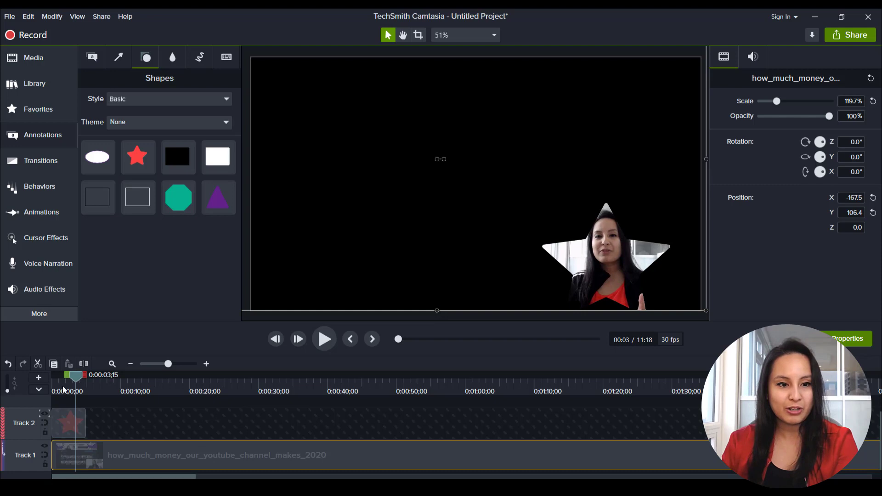
click(323, 339)
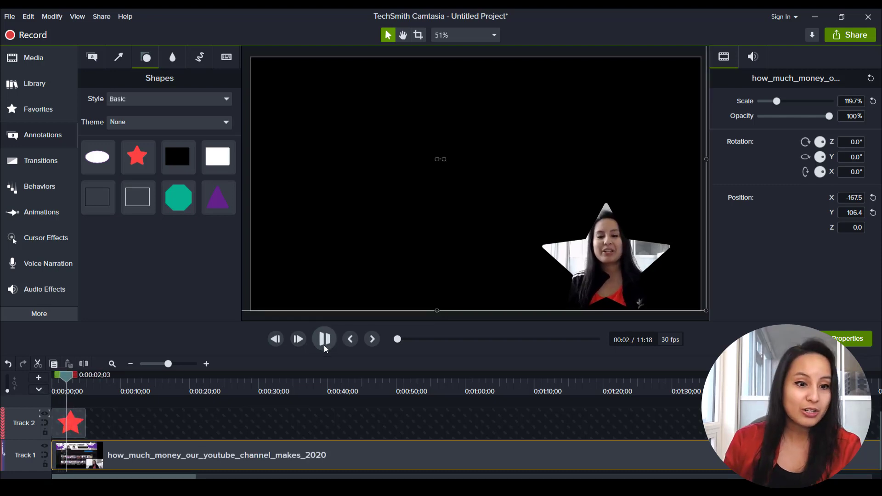
click(44, 415)
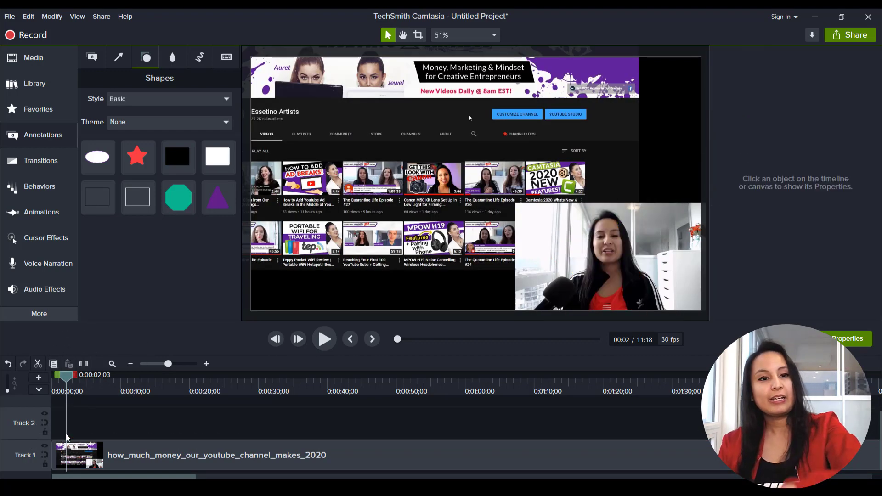
Step: Undo back until the ellipse shape reappears on Track 2 over the webcam inset
click(179, 198)
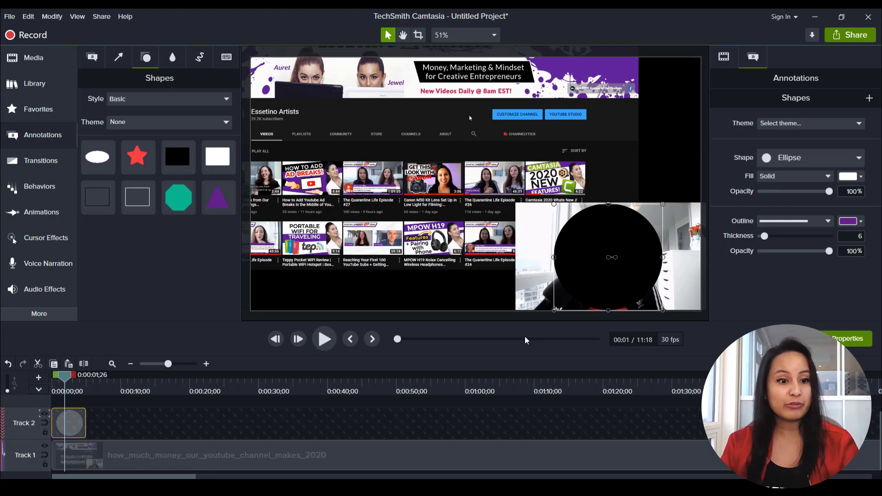
mouse_move(397, 396)
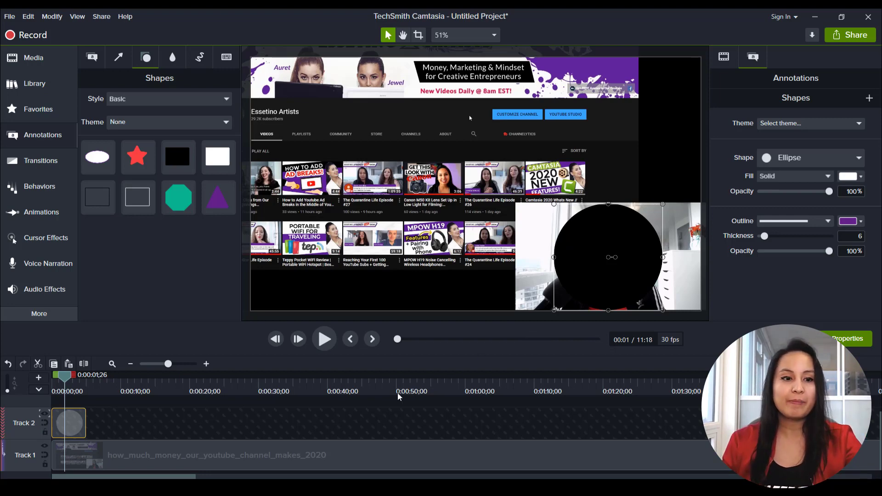